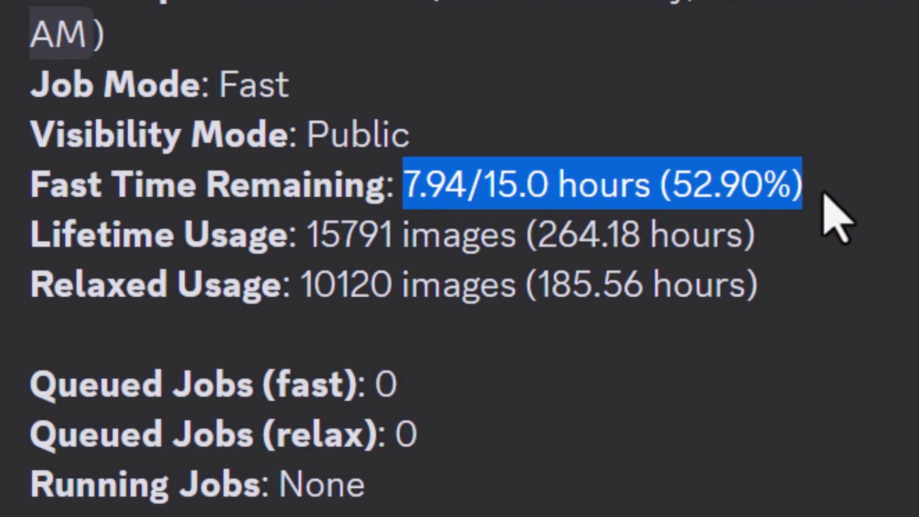
Toggle the Midjourney Bot's job mode from fast to relax in the settings panel
scroll(down, 3)
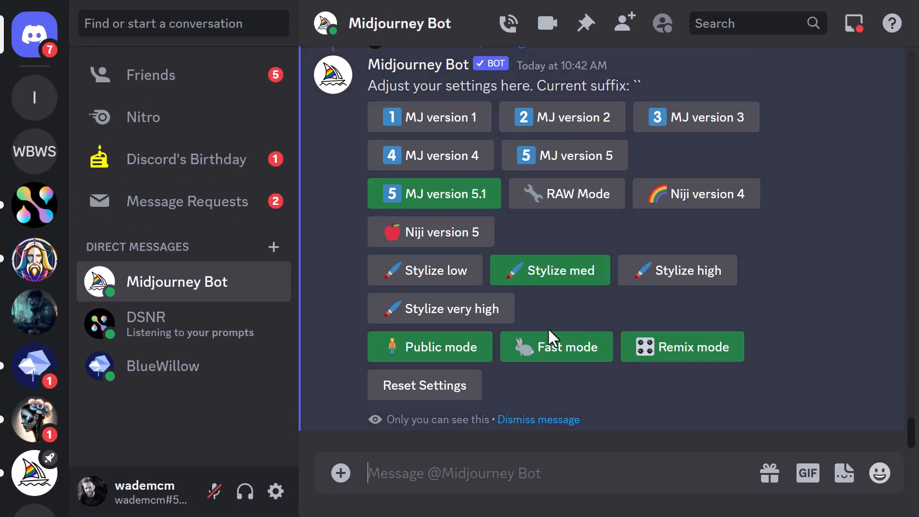
click(556, 345)
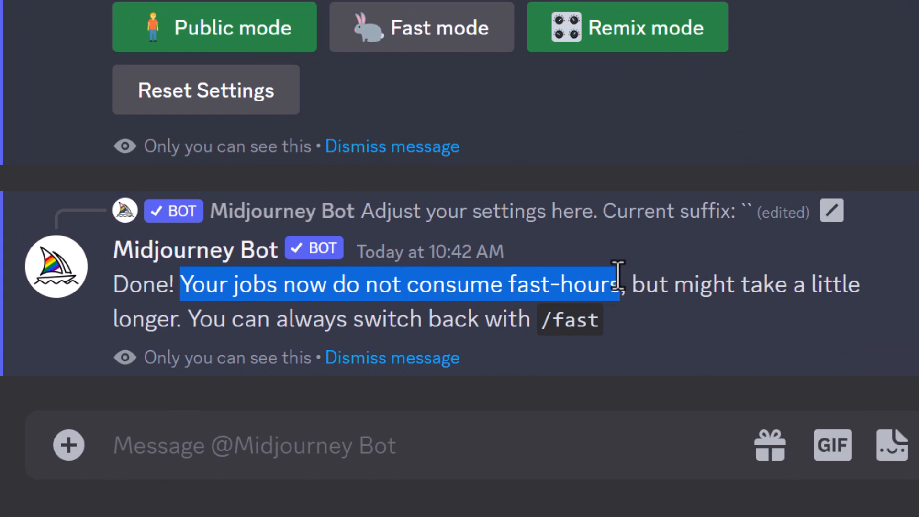
mouse_move(677, 268)
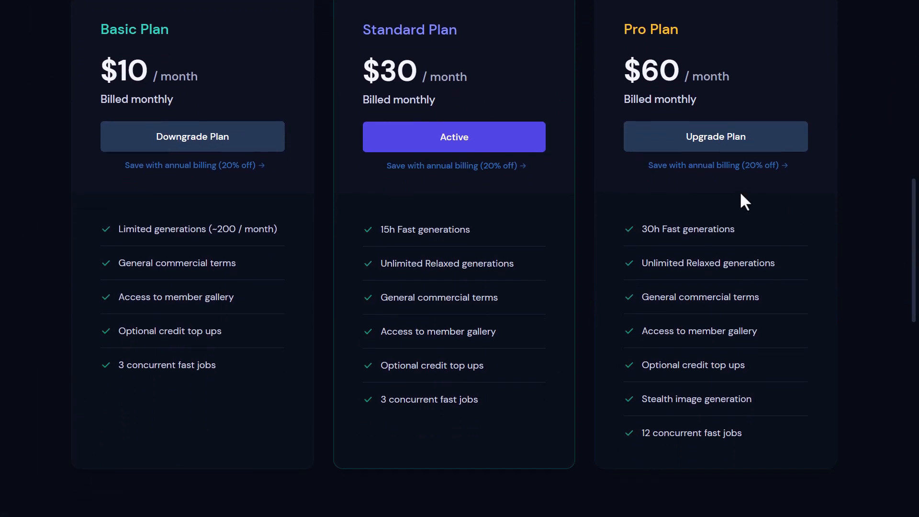
mouse_move(388, 267)
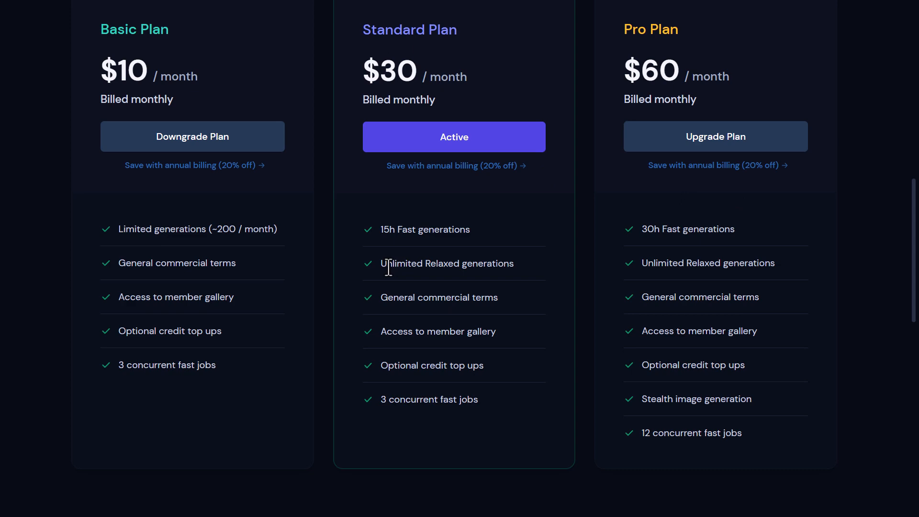
Highlight the Standard Plan's Unlimited Relaxed generations perk on the plans page
double_click(447, 264)
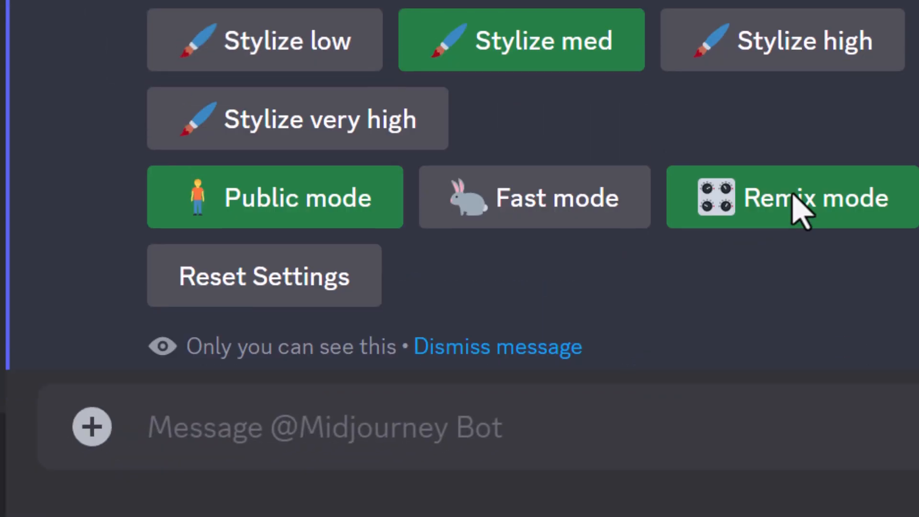
click(534, 197)
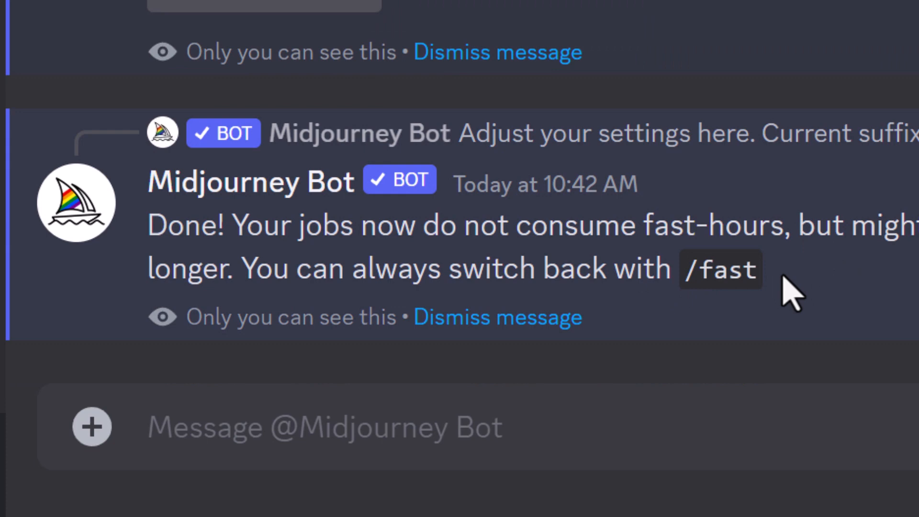
mouse_move(425, 387)
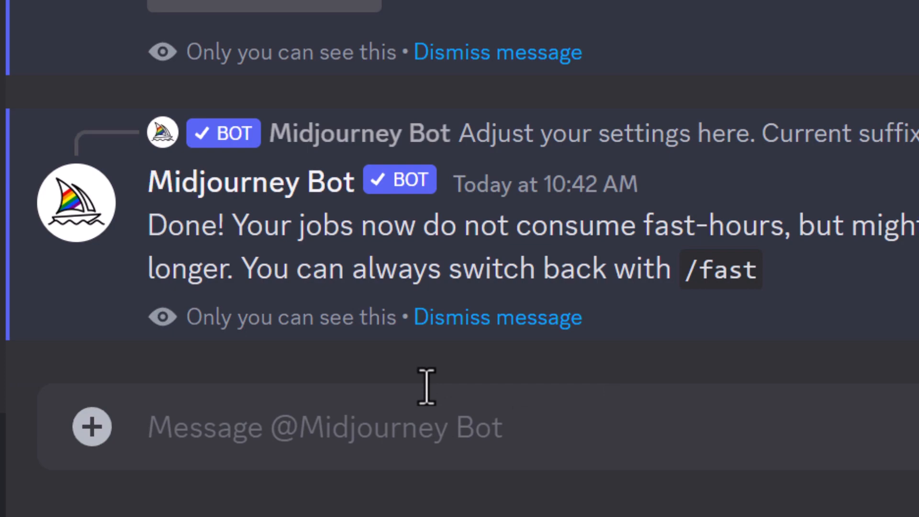
text(/)
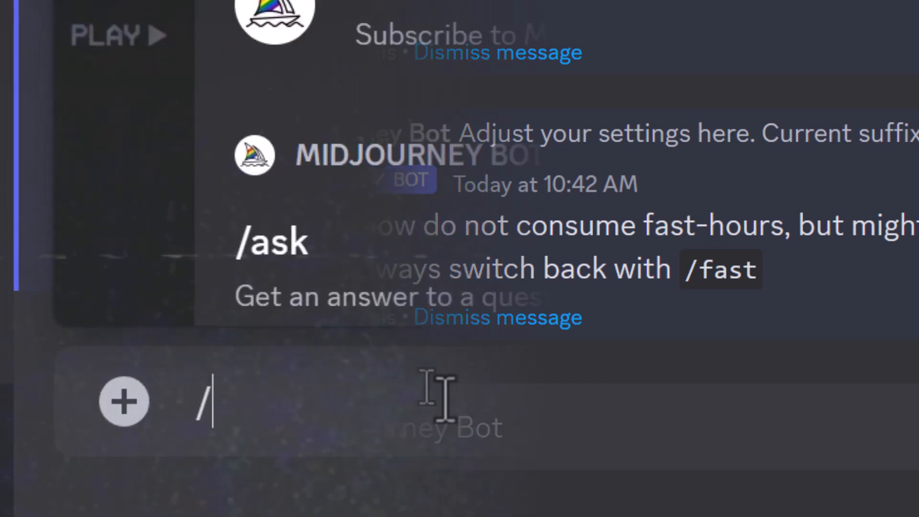
text(im)
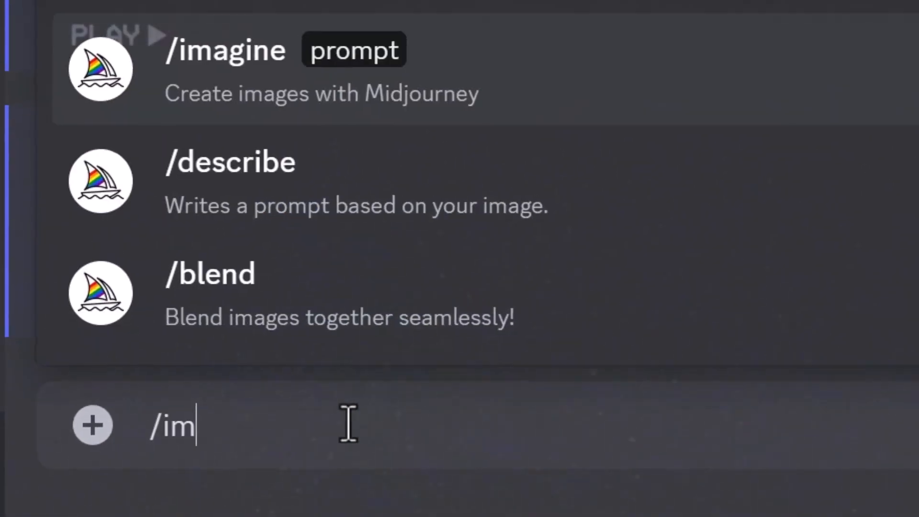
key(Return)
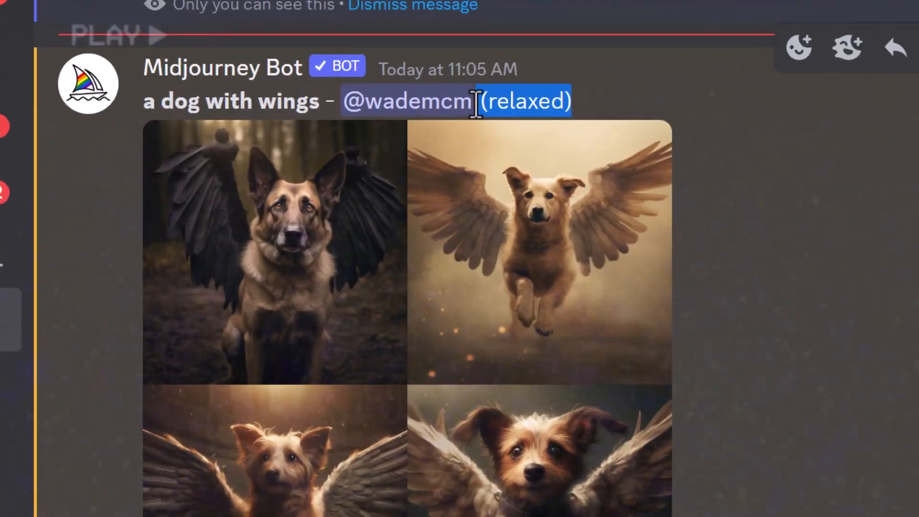
text(/relax)
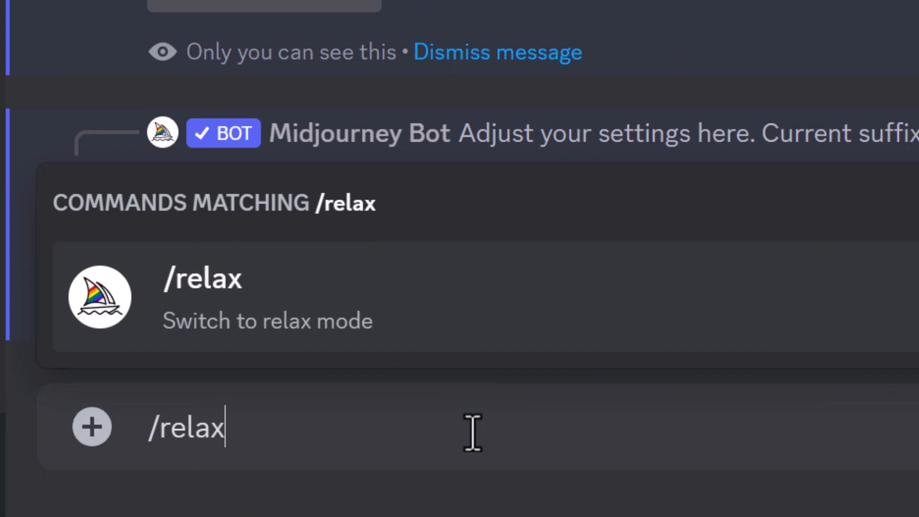
text(/fast)
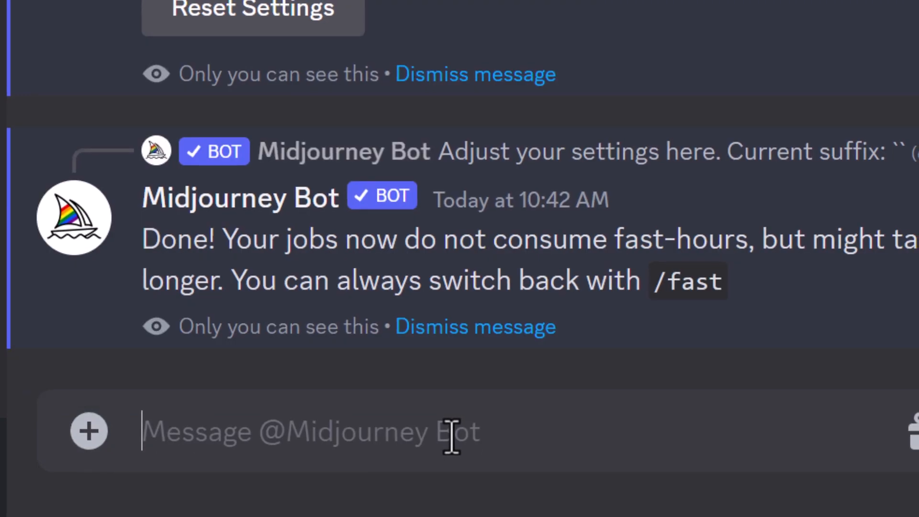
Submit '/imagine a dog with wings --repeat 3' and confirm the 3-prompt batch
text(/i)
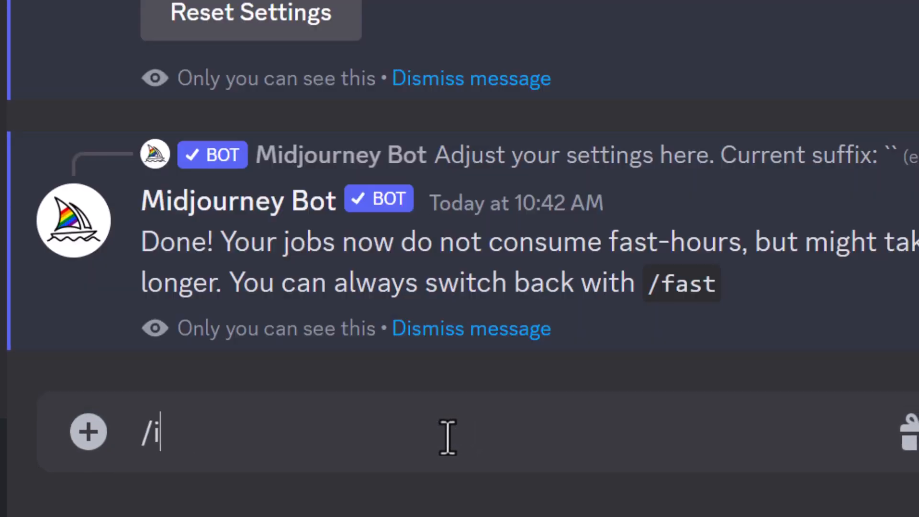
text(magine prompt)
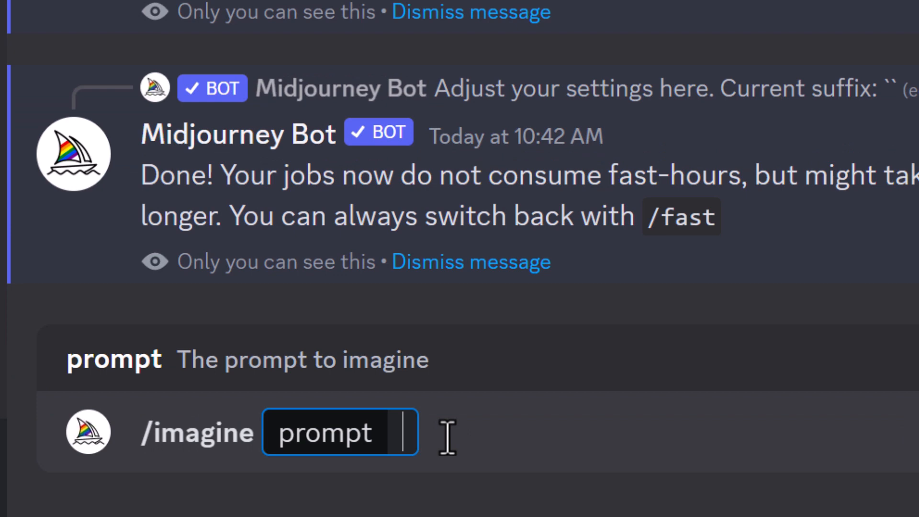
text(a dog with wings --repa)
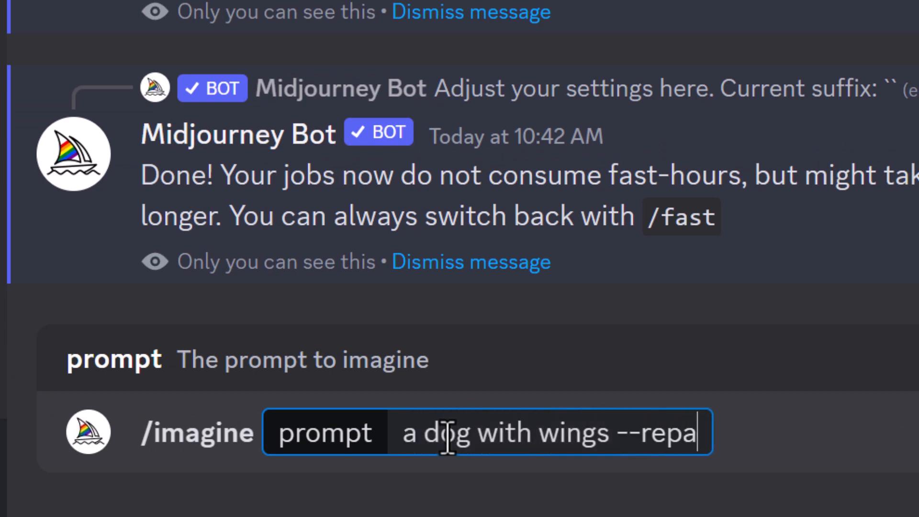
text(at 3)
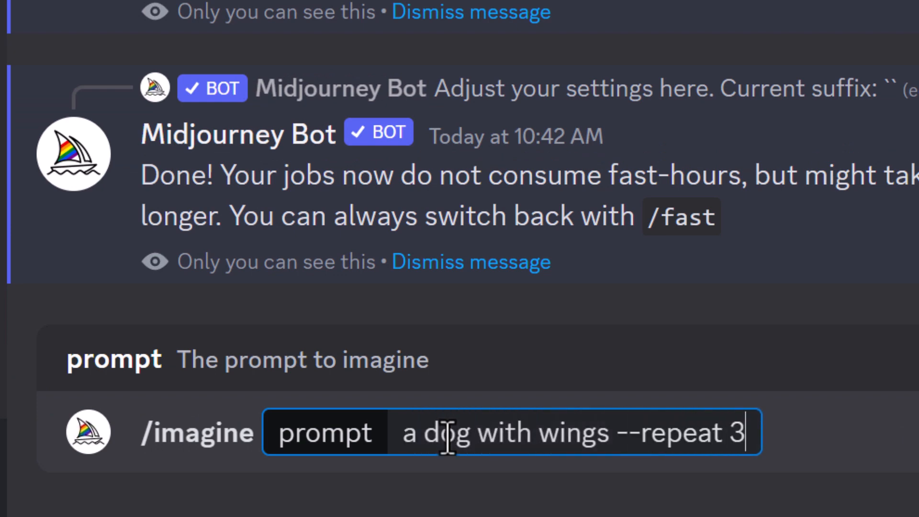
key(Return)
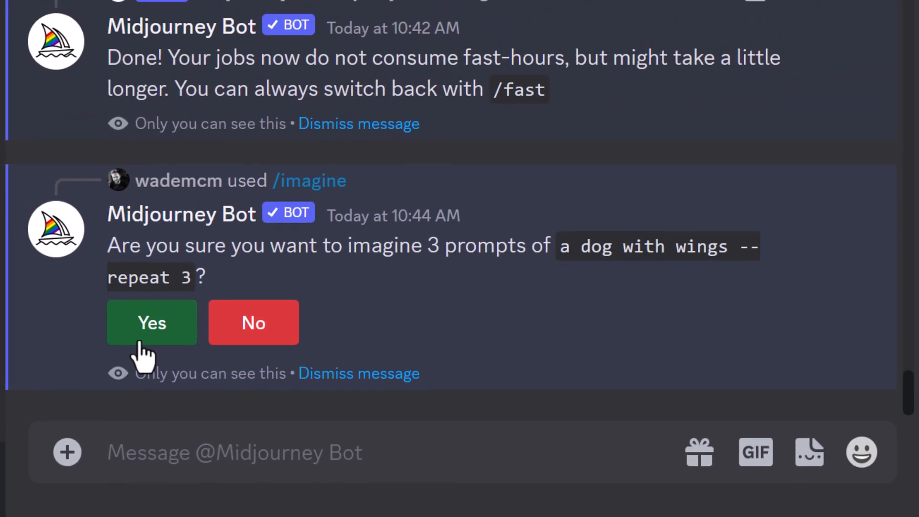
click(152, 323)
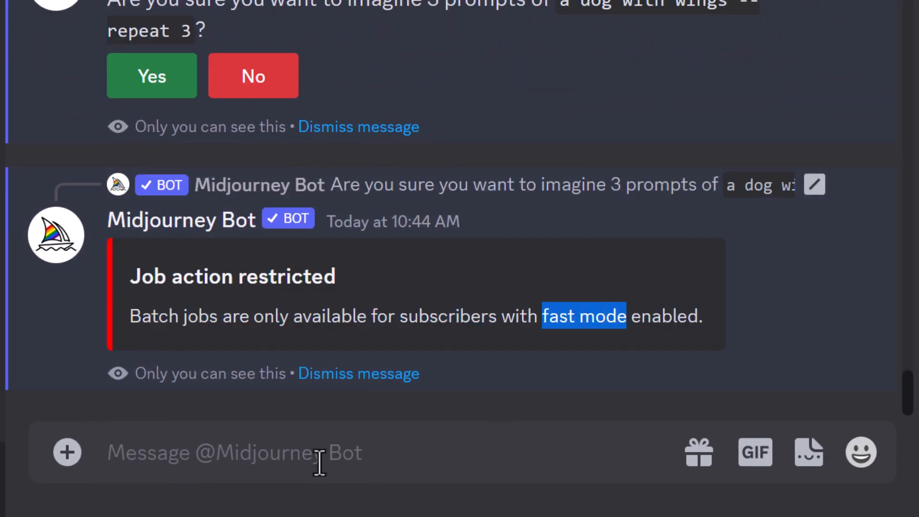
mouse_move(194, 453)
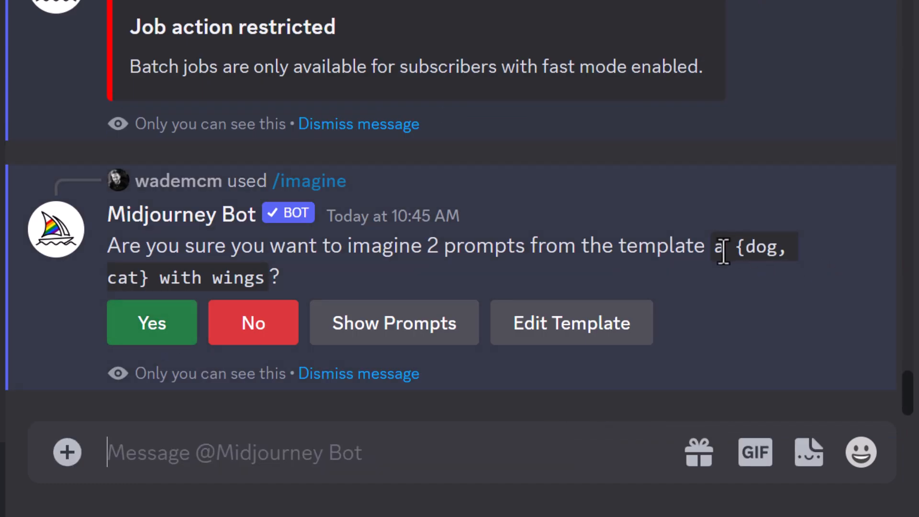
Confirm the 'a {dog, cat} with wings' 2-prompt permutation batch
click(152, 323)
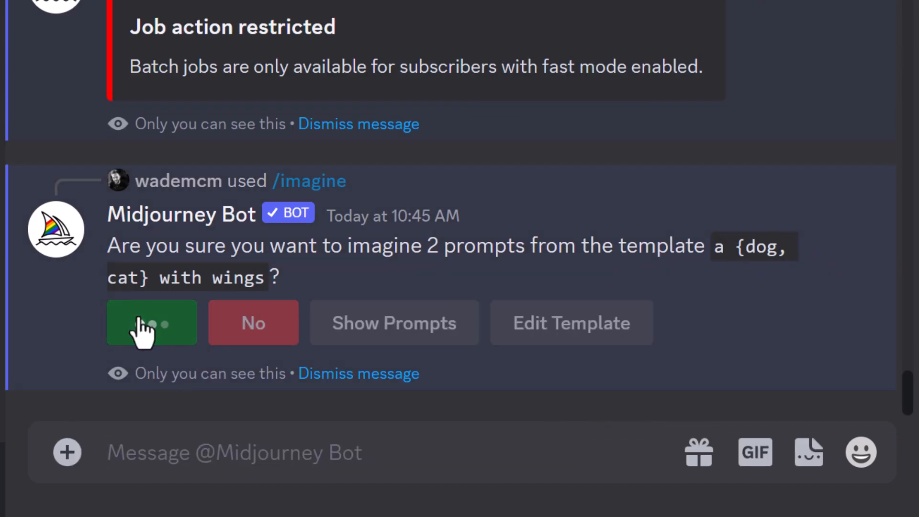
click(152, 323)
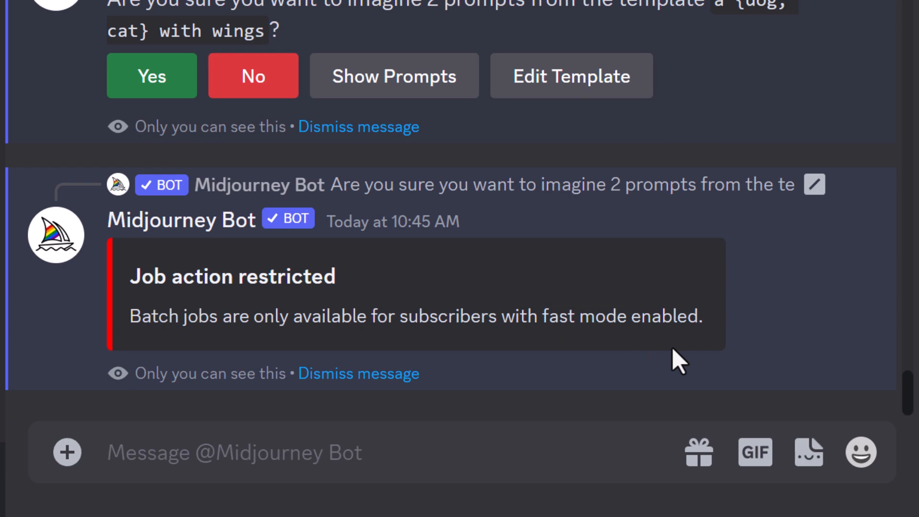
mouse_move(704, 243)
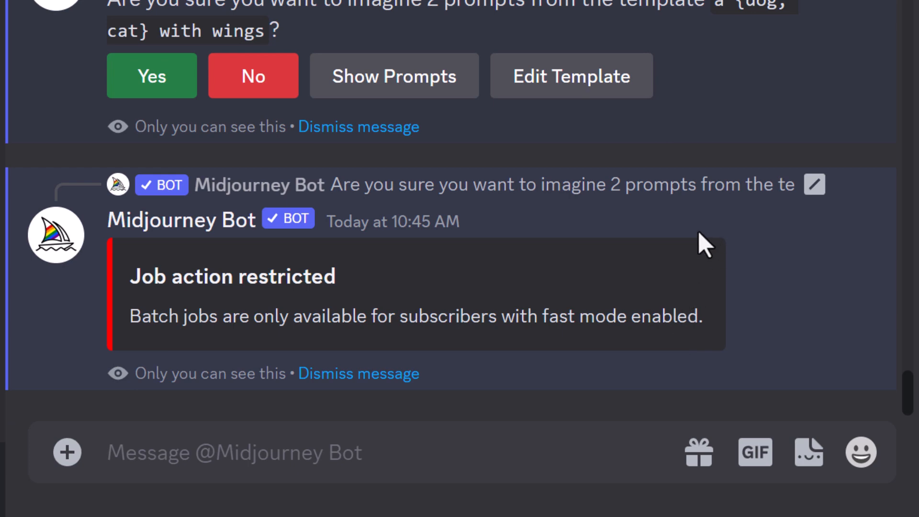